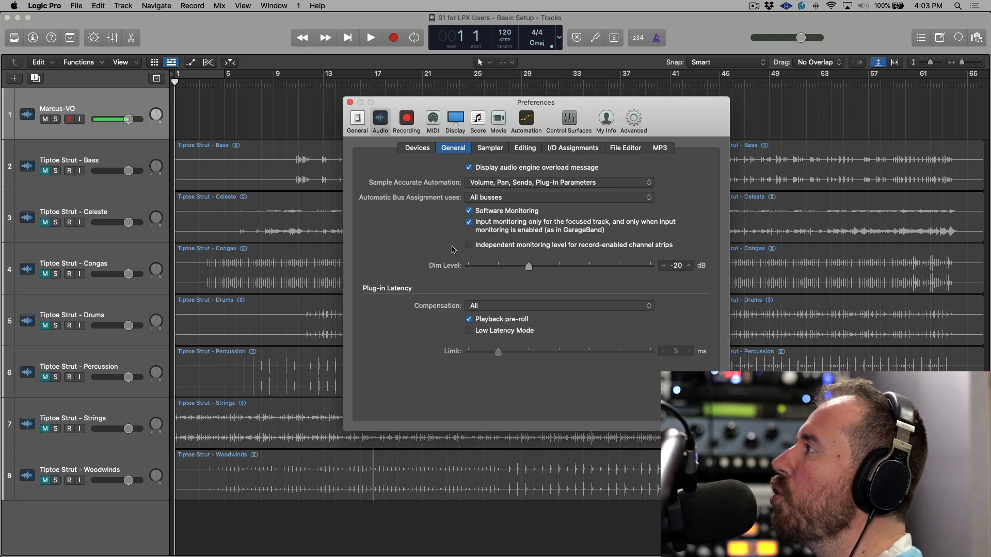
Review the Devices settings showing Universal Audio Thunderbolt with a 1024-sample buffer, then close preferences
click(417, 147)
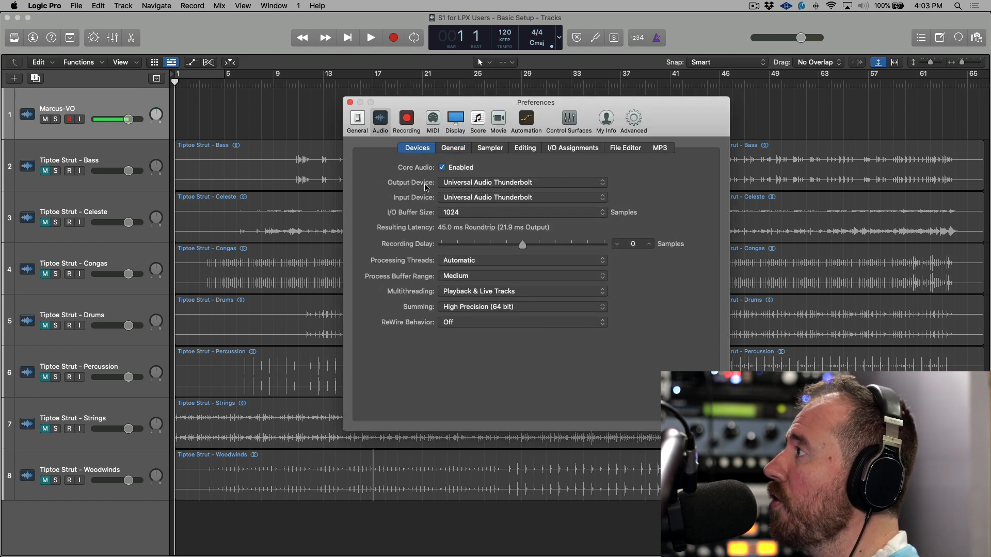
mouse_move(454, 219)
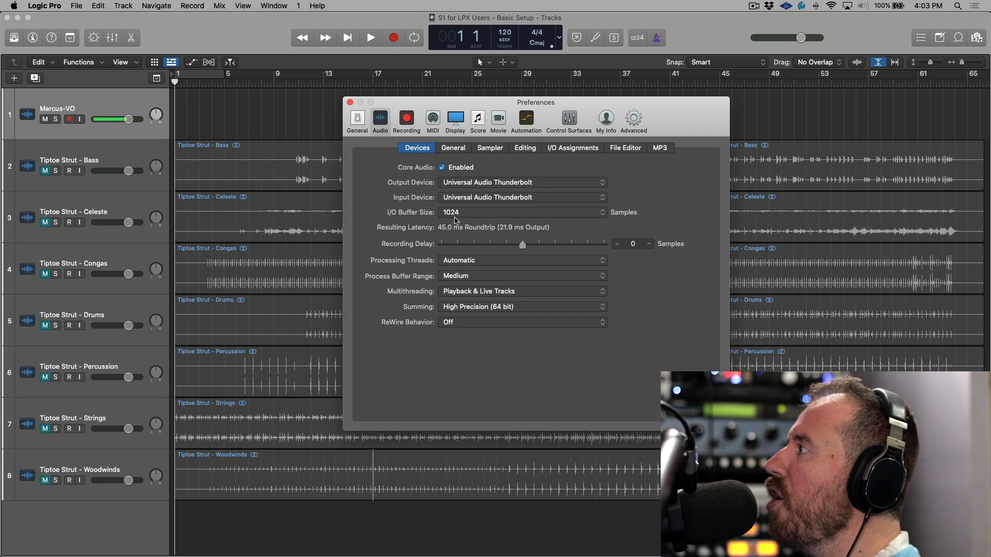
mouse_move(507, 218)
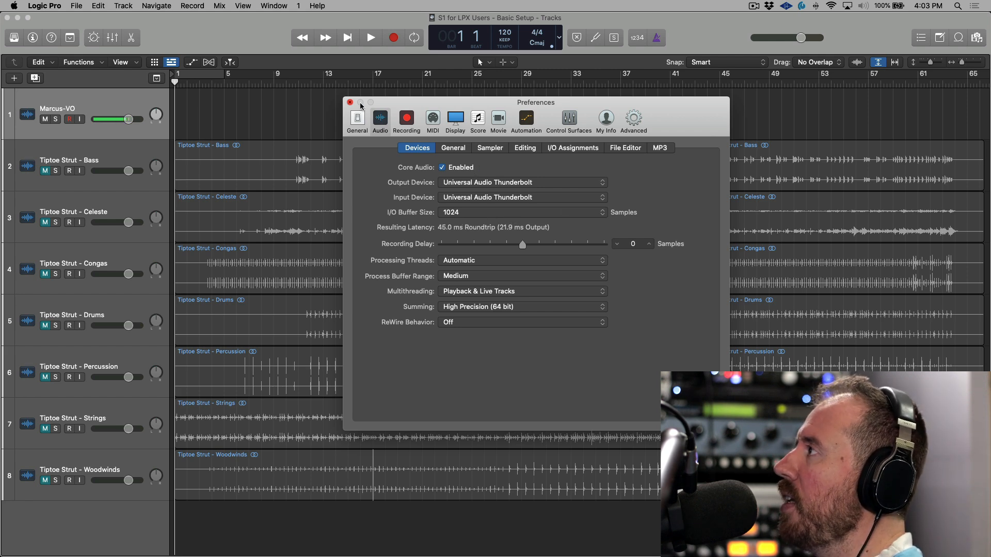
click(349, 101)
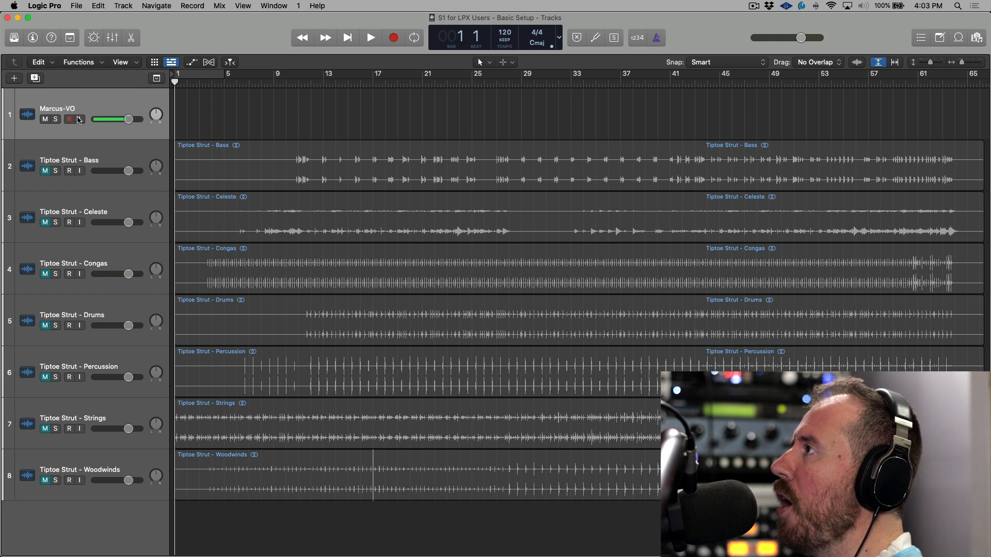
mouse_move(78, 120)
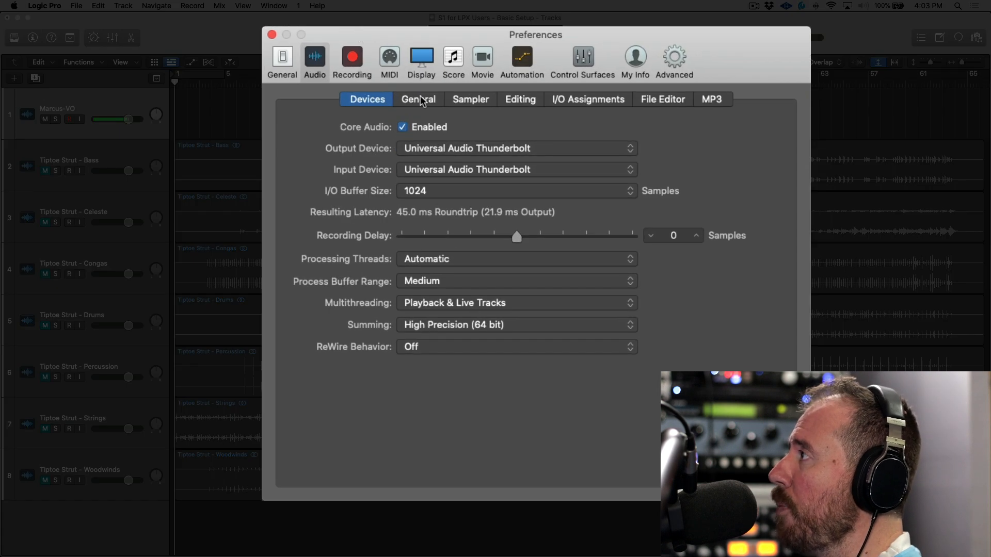
Check the General audio settings and arm the Marcus-VO track for recording
click(419, 99)
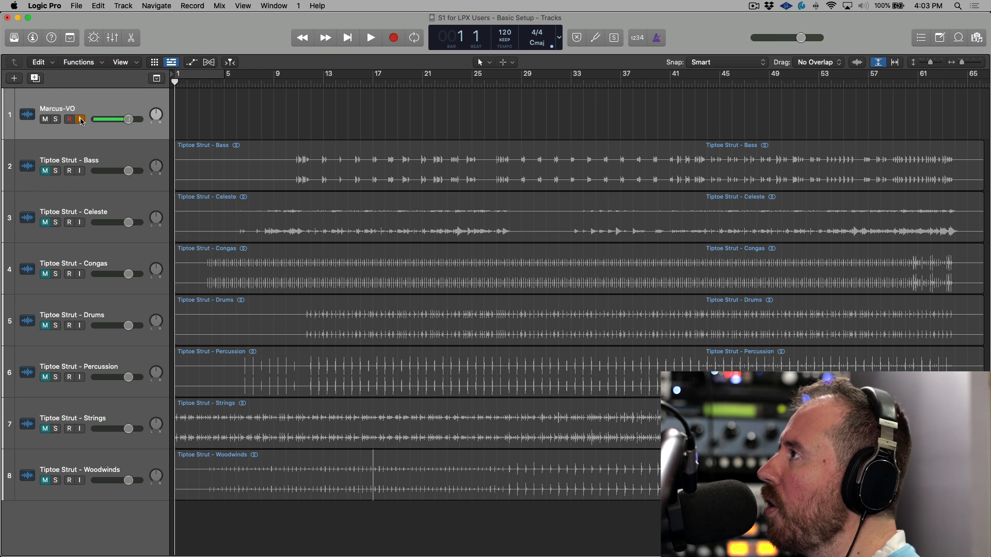
click(68, 119)
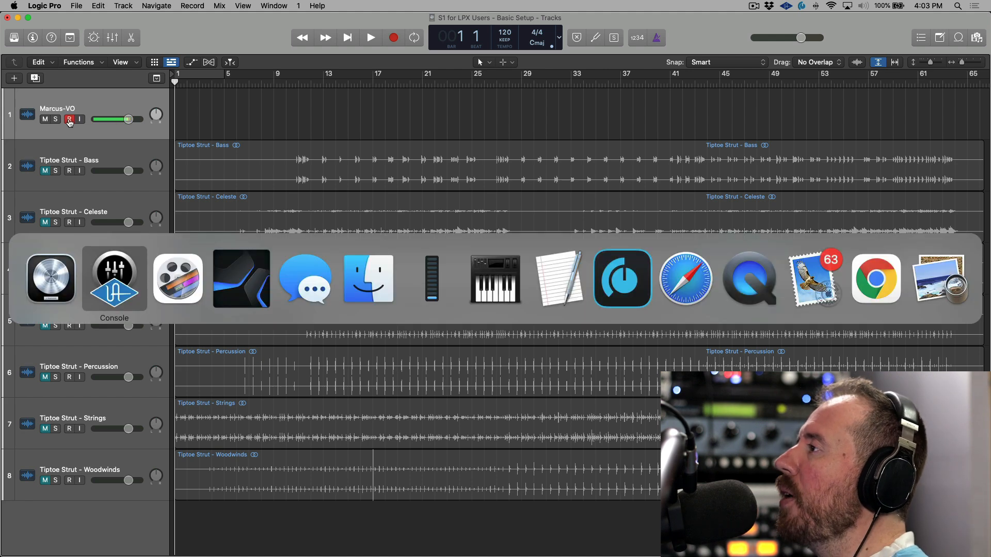
click(114, 279)
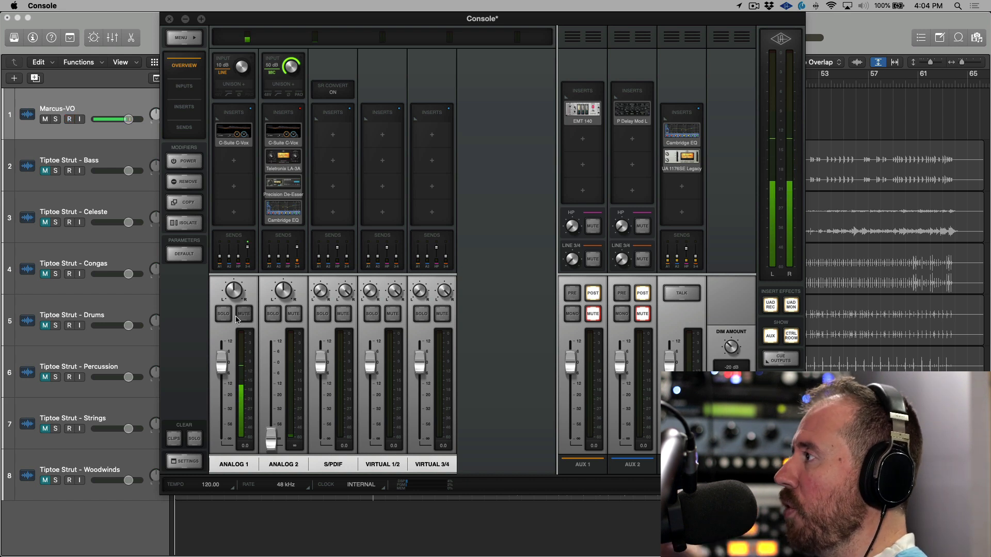
click(64, 120)
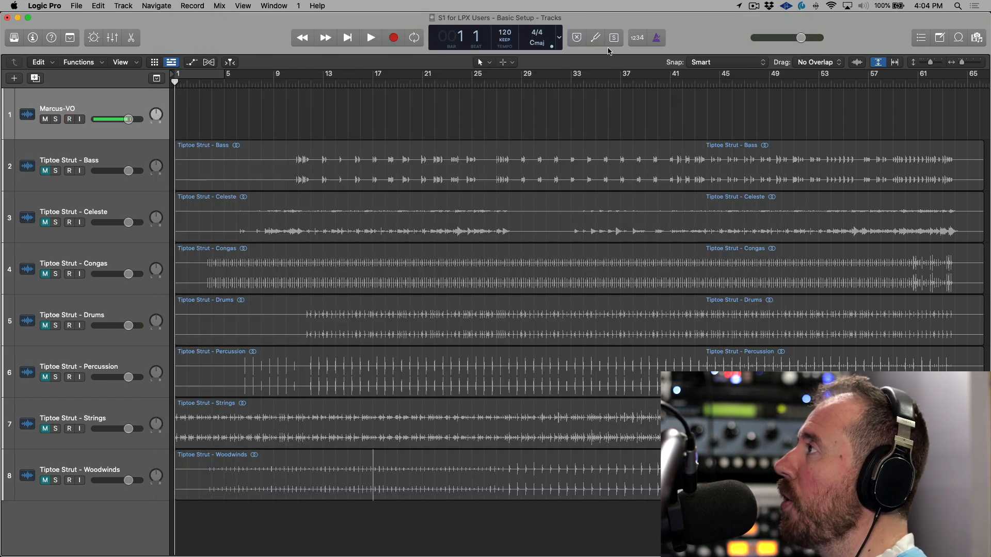
Record a vocal take on Marcus-VO, restarting after a brief first attempt
click(369, 37)
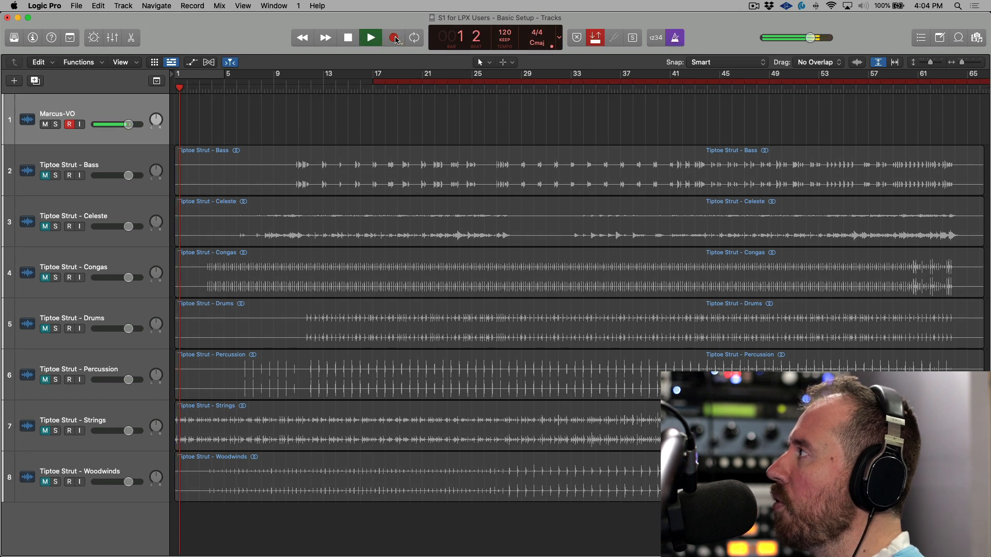
click(380, 37)
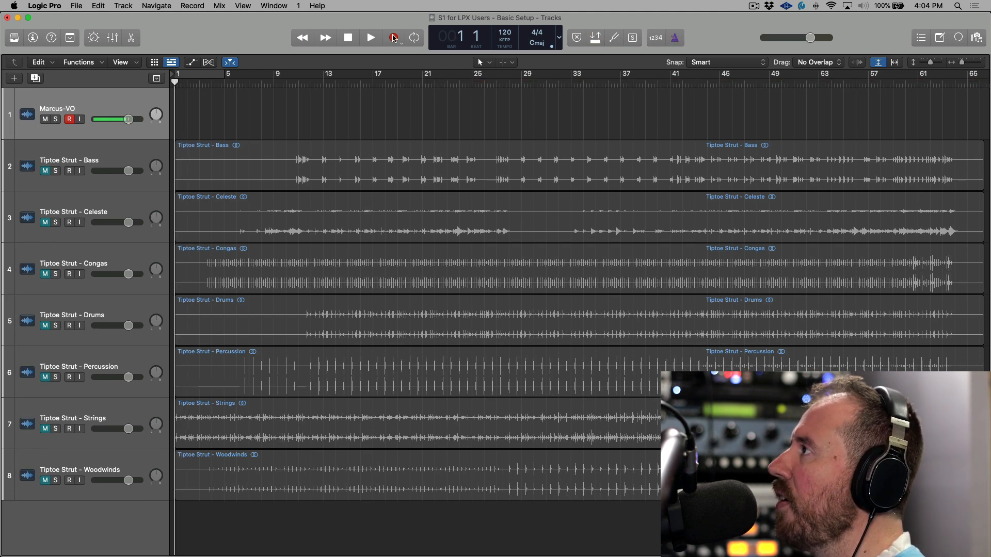
click(367, 38)
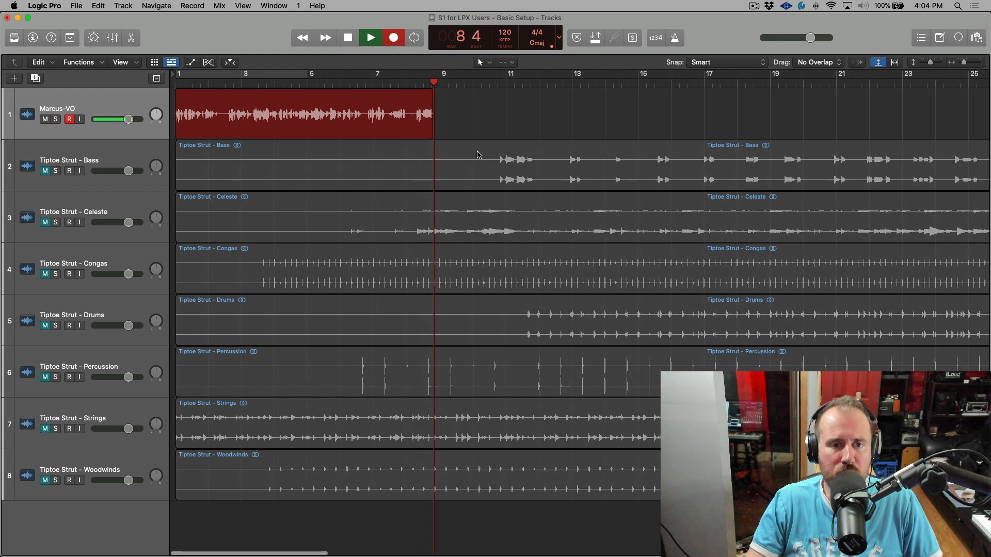
Keep Take 1, then play back and punch in Take 2 over the middle of the vocal
click(370, 37)
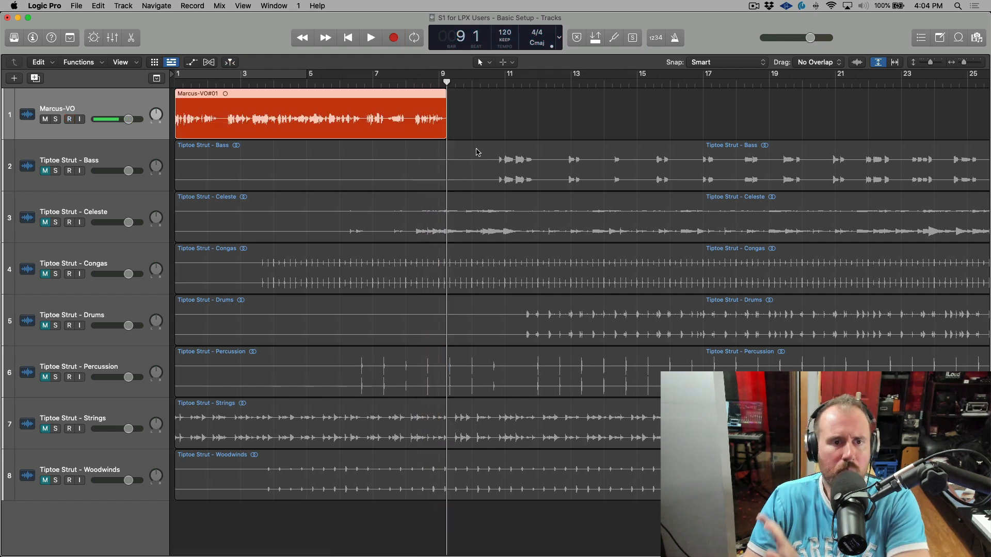
click(66, 119)
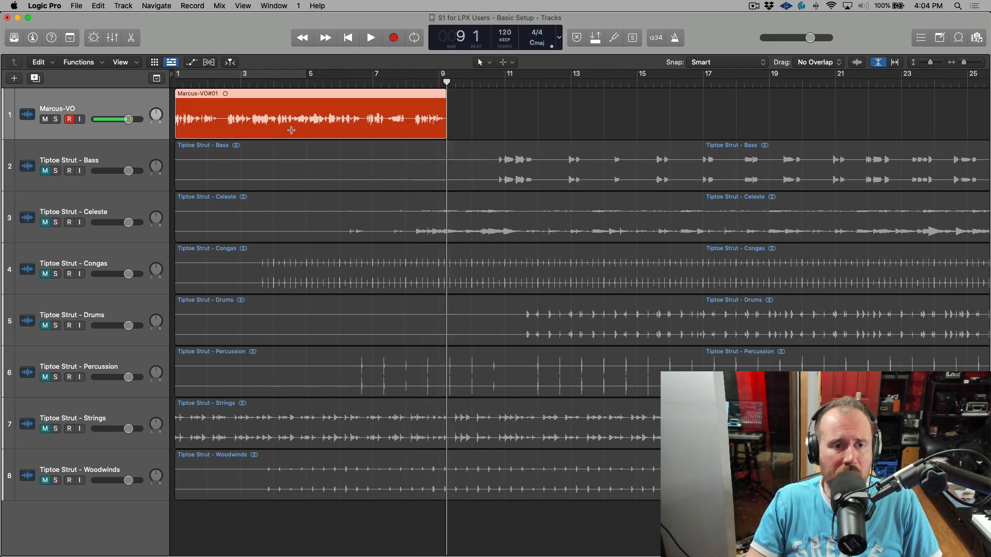
mouse_move(251, 142)
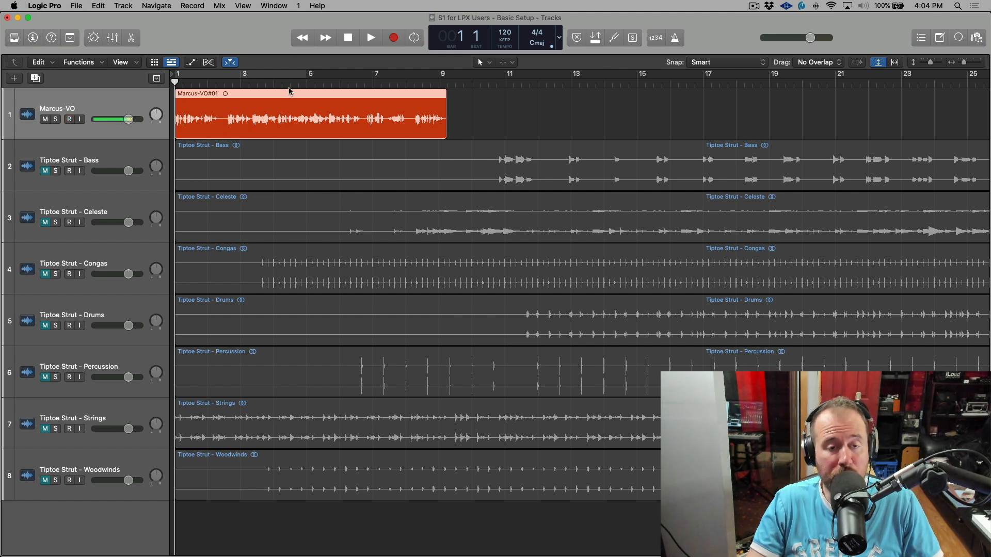
click(67, 119)
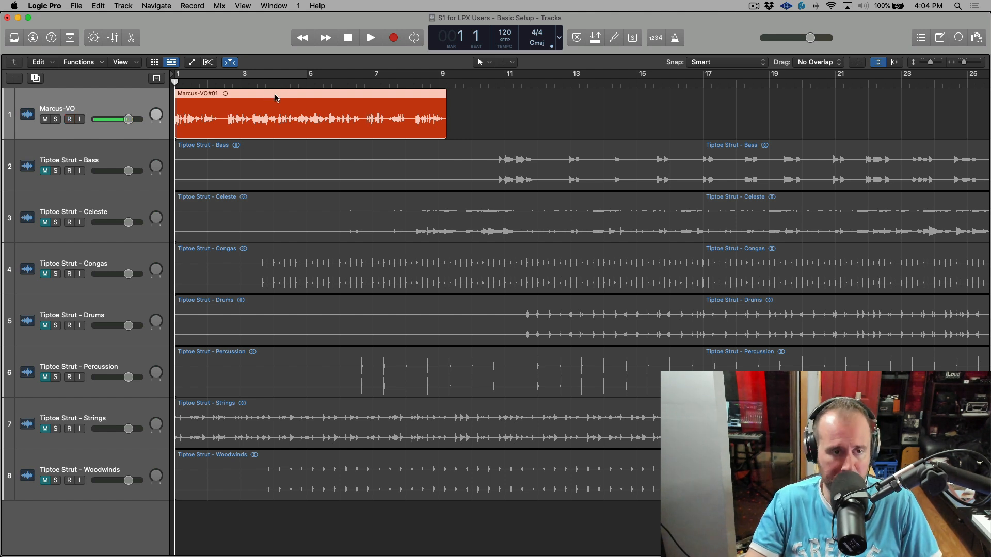
click(369, 37)
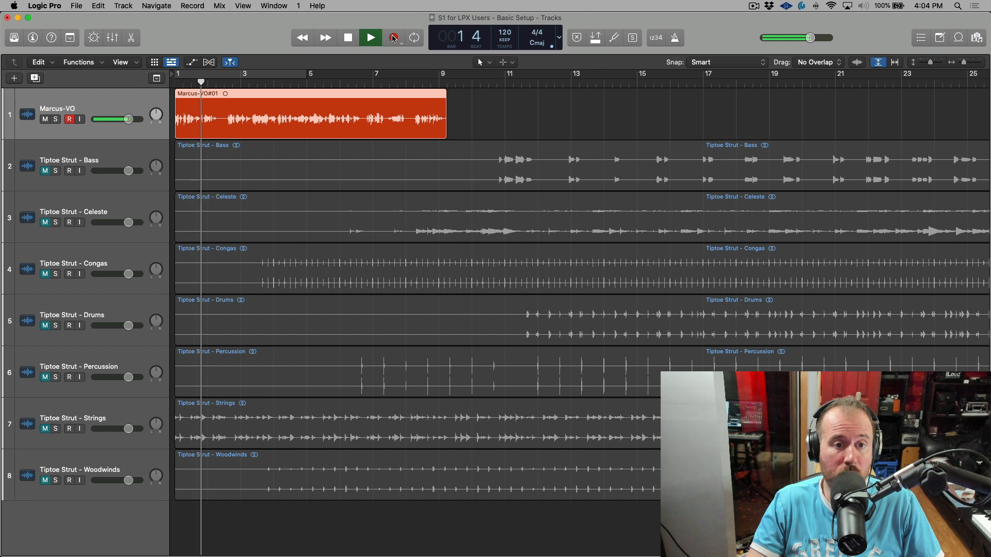
click(392, 37)
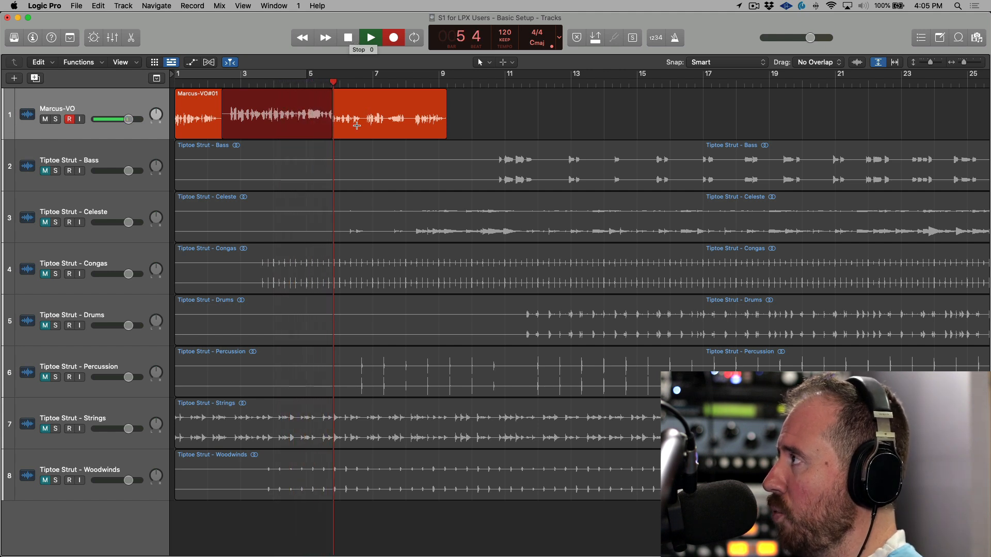
click(348, 37)
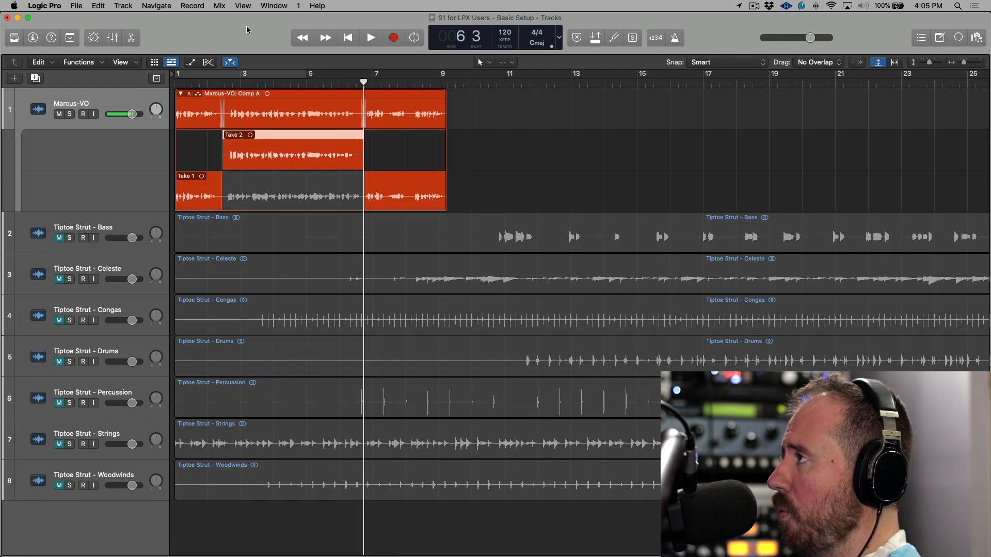
Toggle the Marcus-VO track's record-enable state several times
click(80, 114)
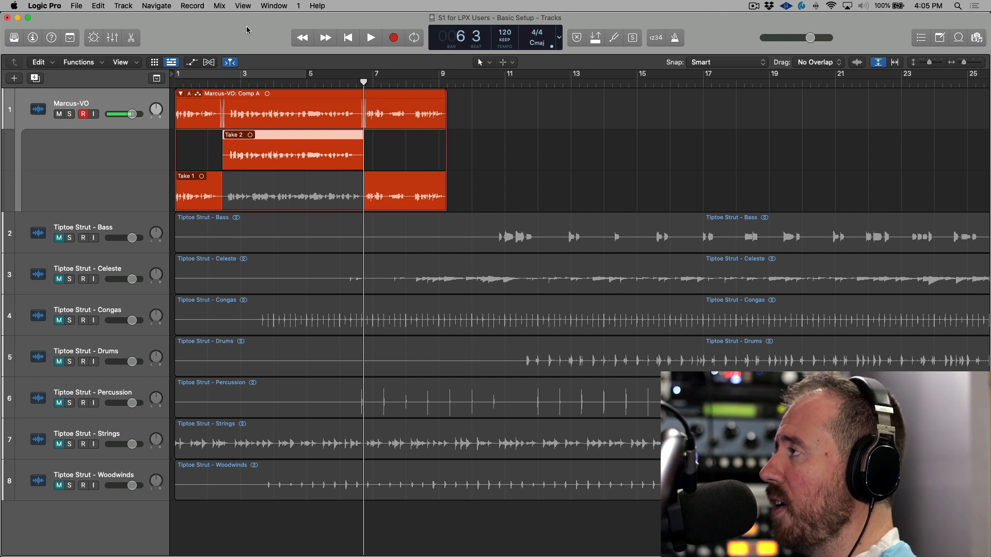
click(80, 114)
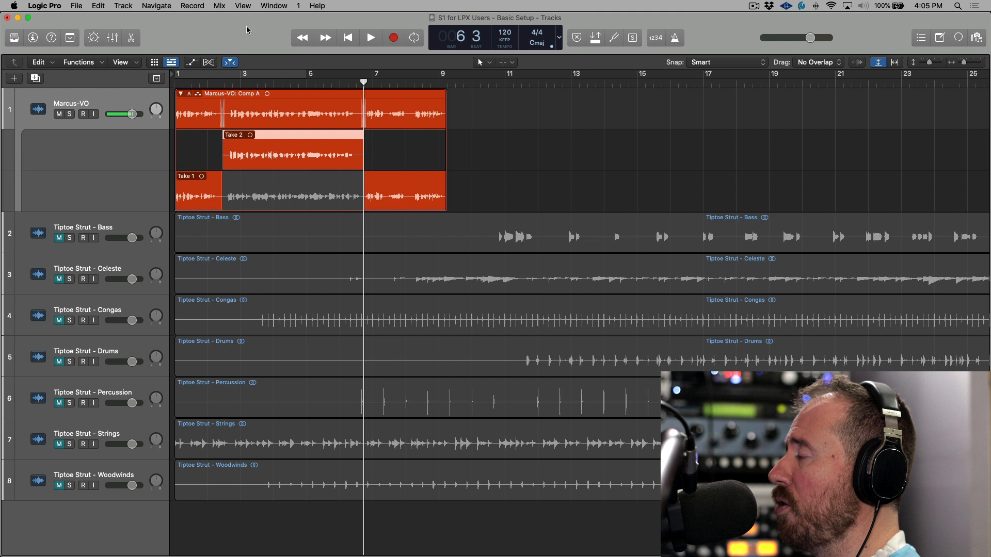
click(79, 113)
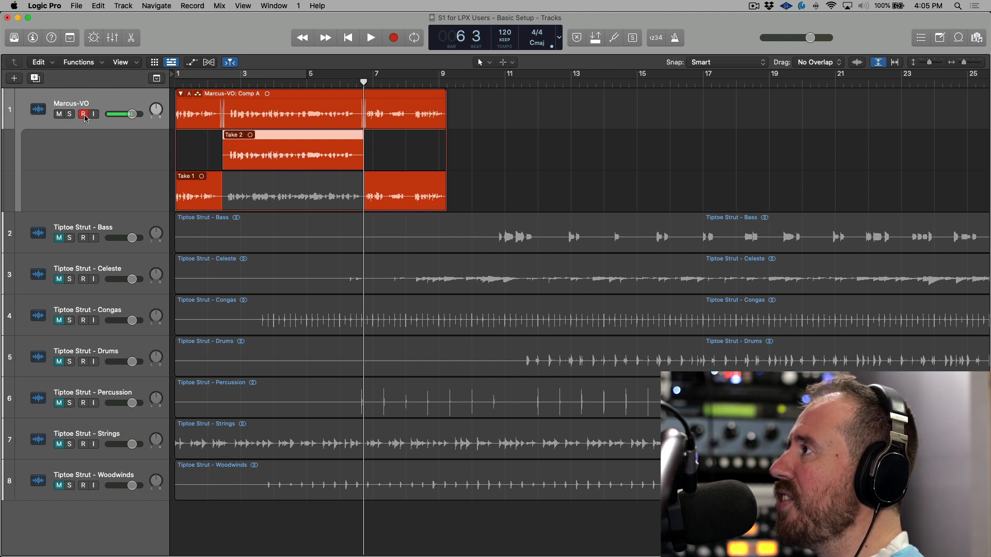
click(75, 114)
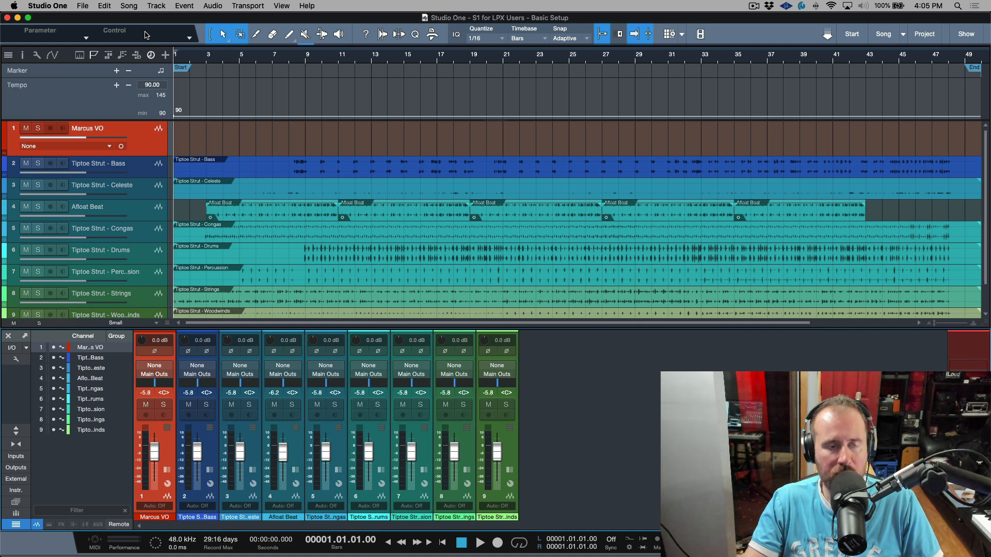
mouse_move(157, 23)
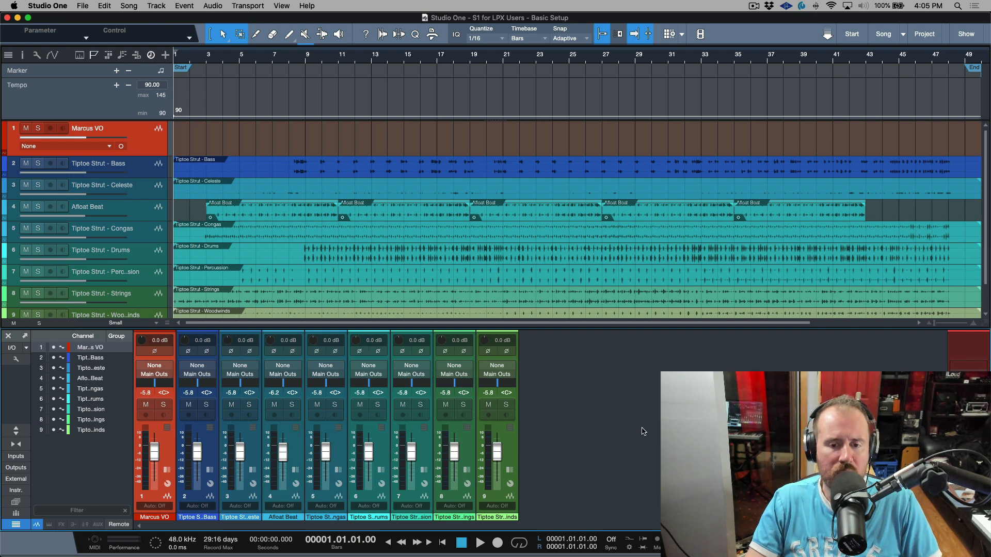
mouse_move(655, 413)
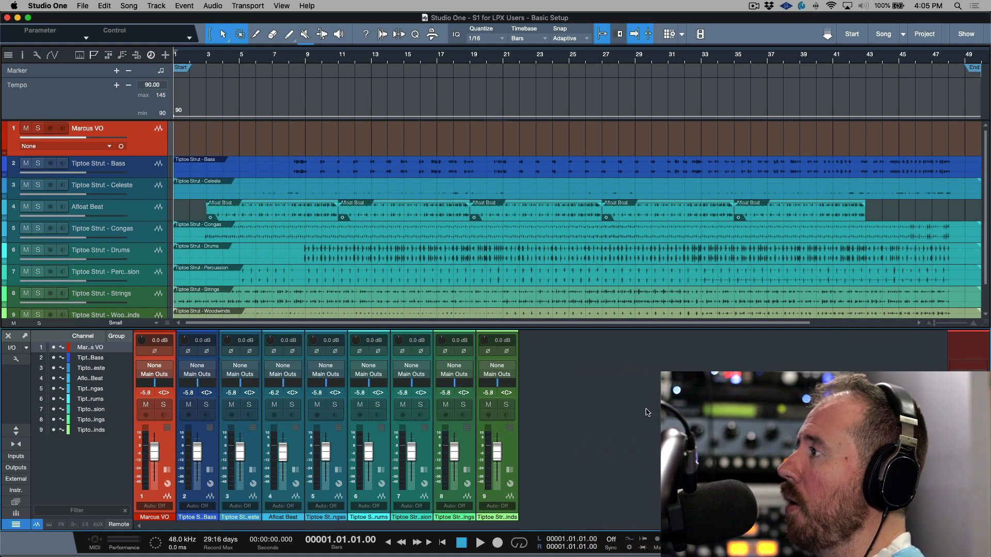
Feed the Marcus VO channel from Input 1 and bring up the arrangement options with monitoring settings
click(154, 365)
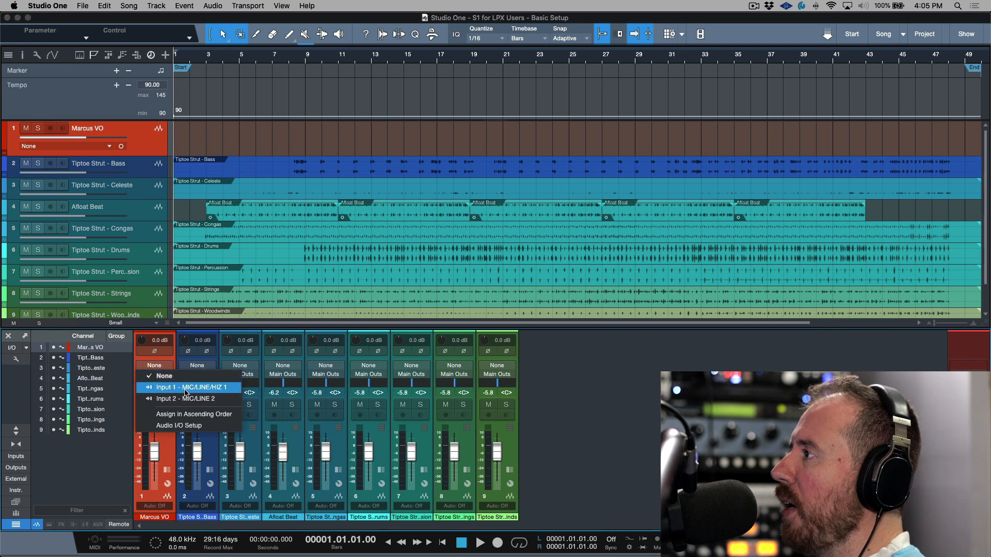
click(188, 387)
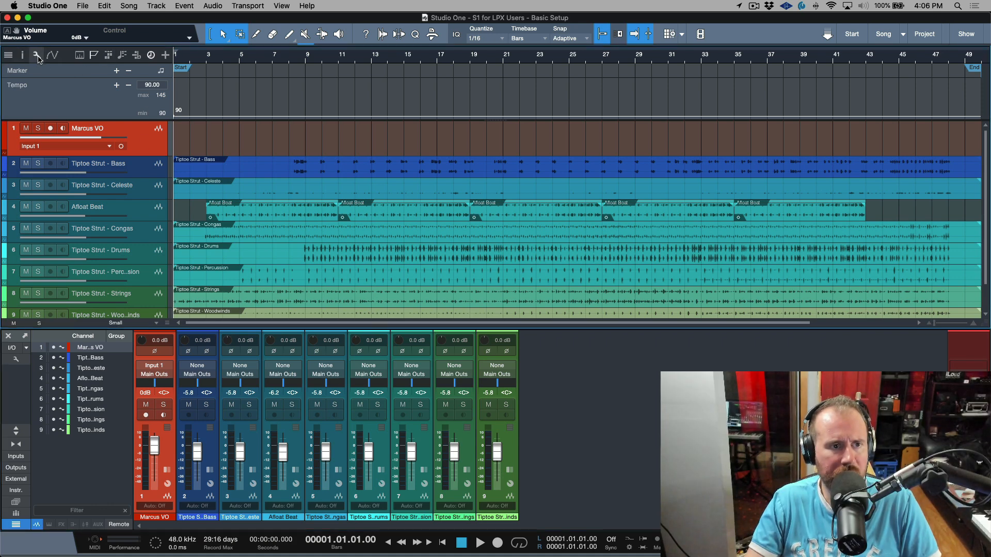
click(36, 54)
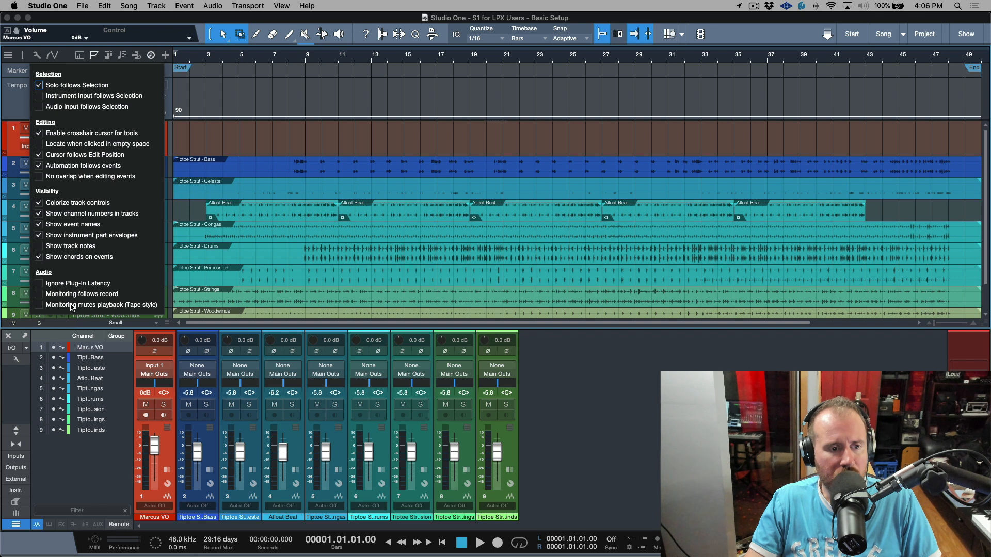
mouse_move(120, 302)
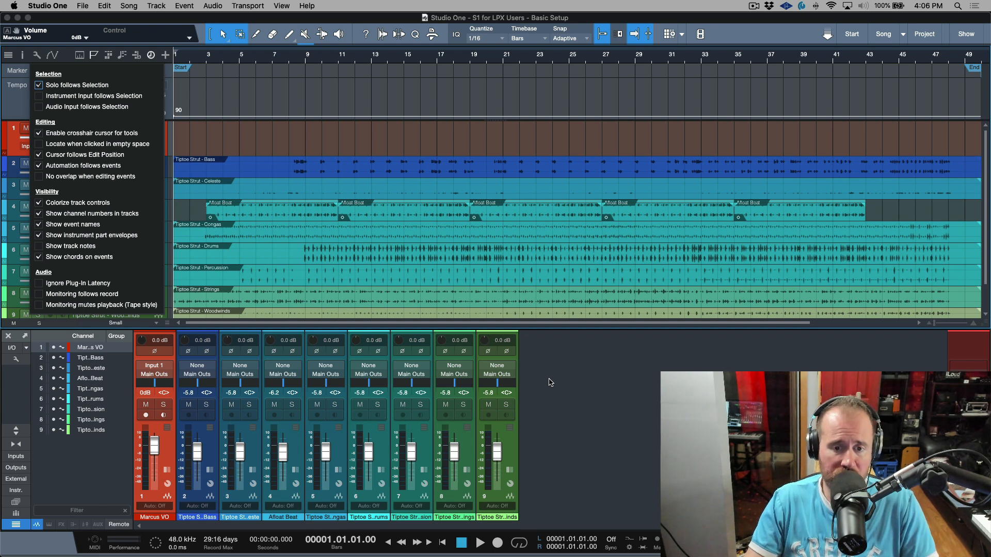
Close the arrangement options, leaving Marcus VO fed from Input 1
click(324, 173)
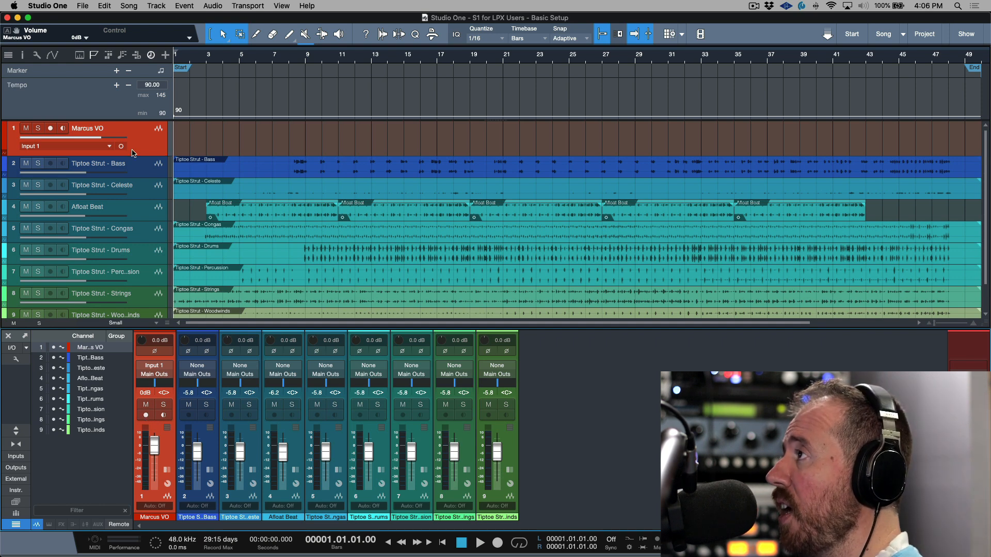
mouse_move(148, 149)
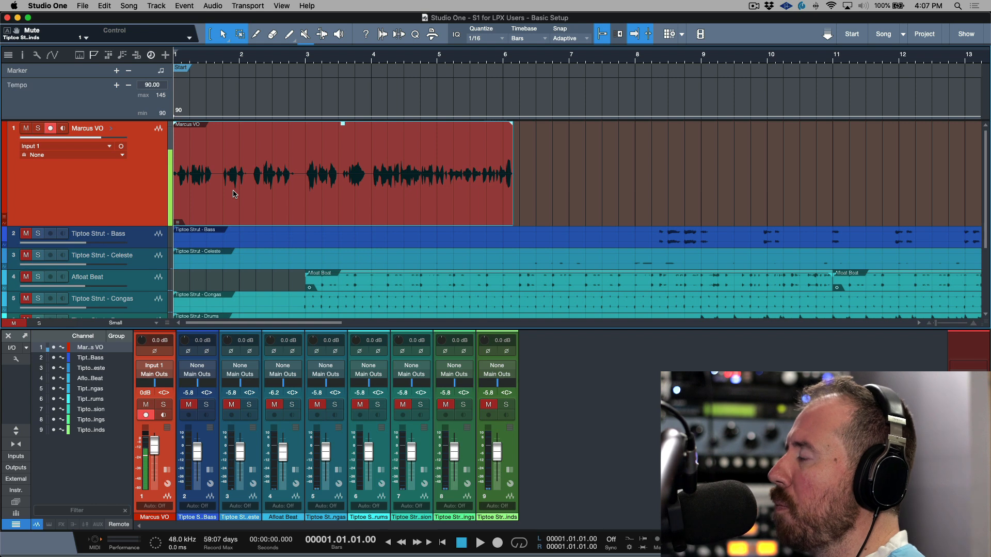
mouse_move(330, 186)
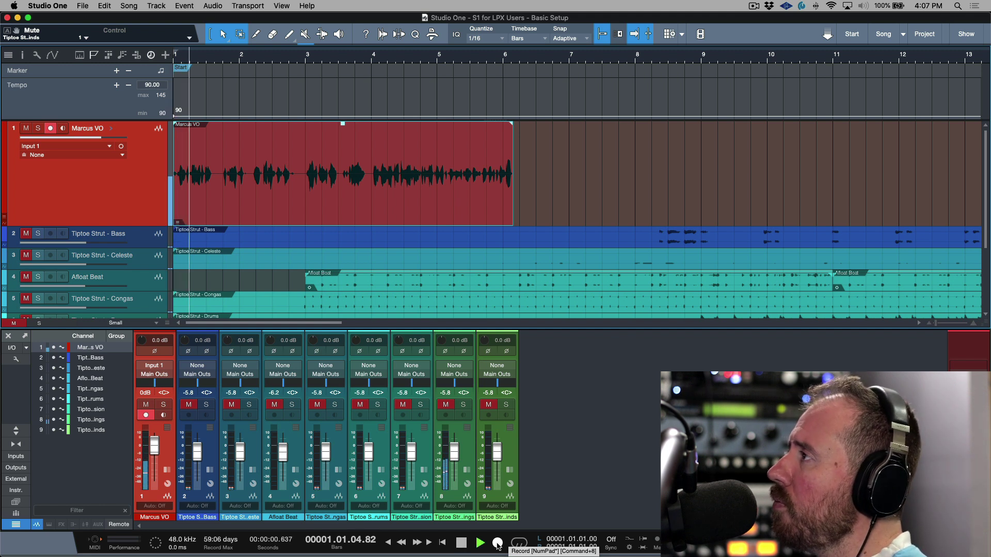
Punch in a new take on the Marcus VO vocal just before bar 2
click(479, 541)
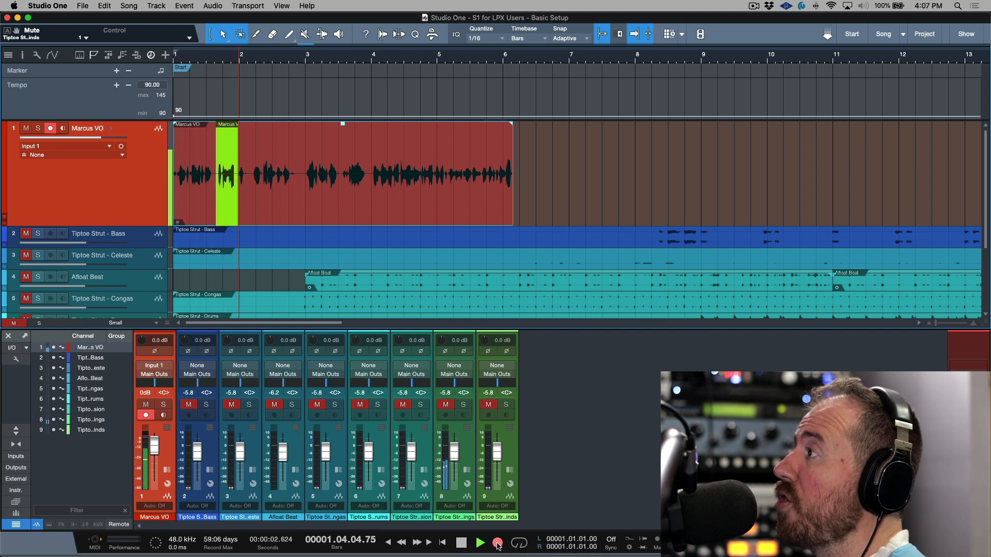